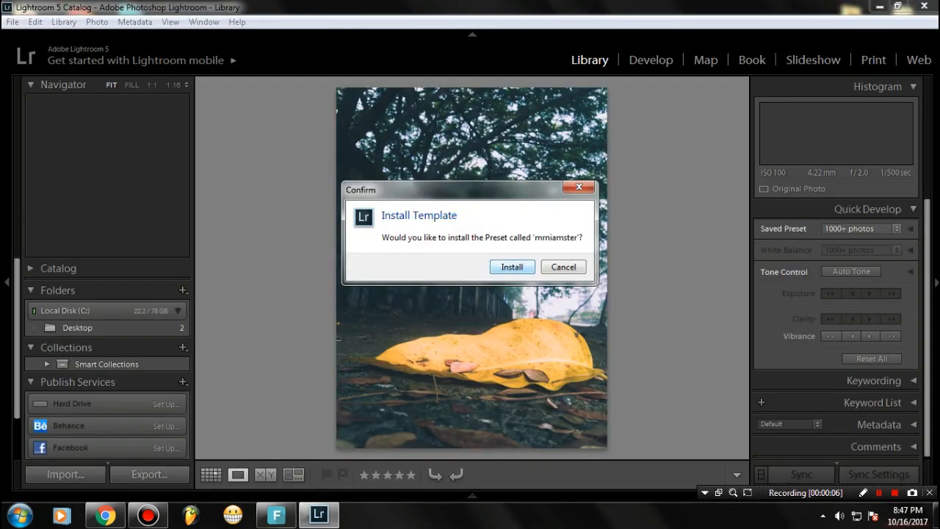
Step: Install the offered preset template and show the Develop module's preset groups, including Lightroom Effect Presets
{"action": "left_click", "coordinate": [511, 267]}
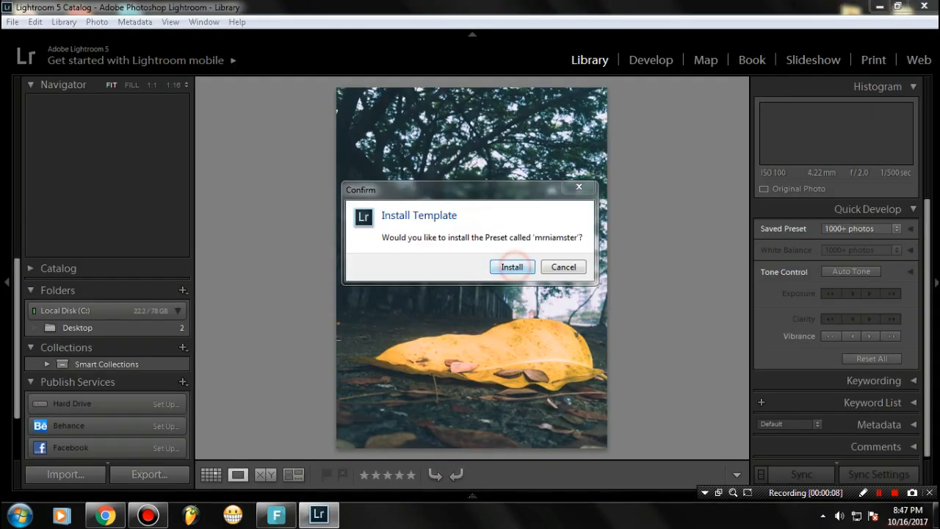
{"action": "left_click", "coordinate": [511, 268]}
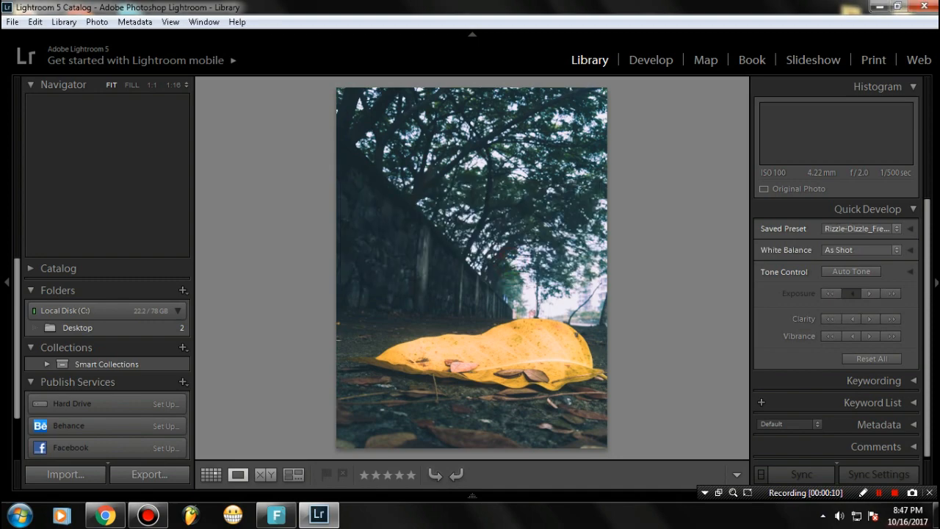
{"action": "left_click", "coordinate": [649, 59]}
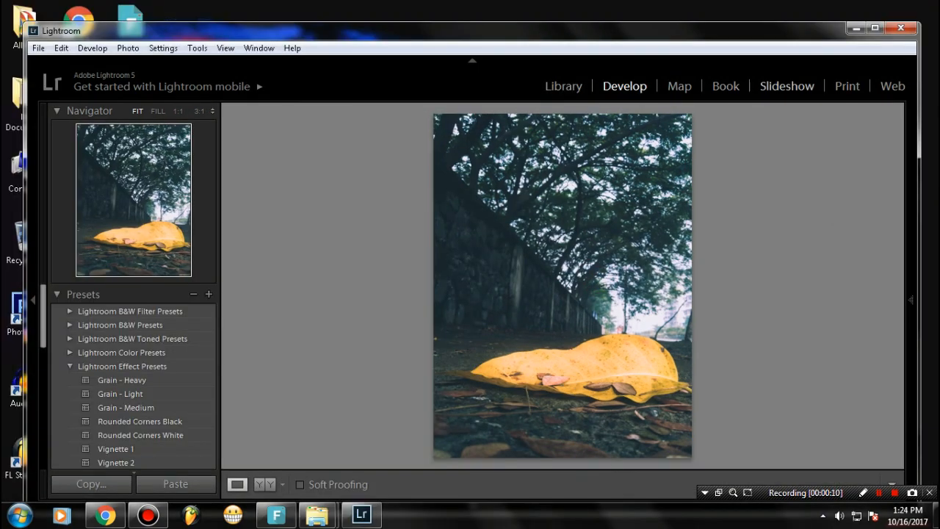
{"action": "left_click", "coordinate": [875, 28]}
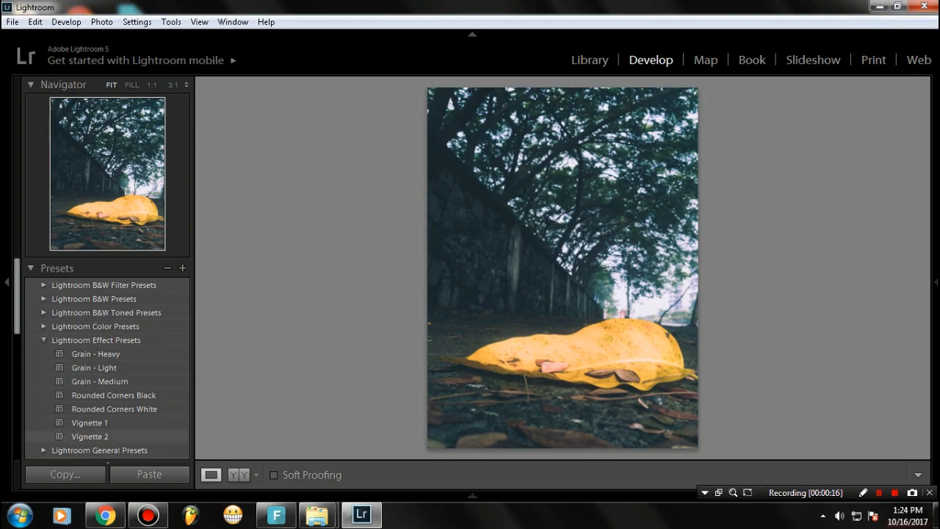
{"action": "left_click", "coordinate": [66, 22]}
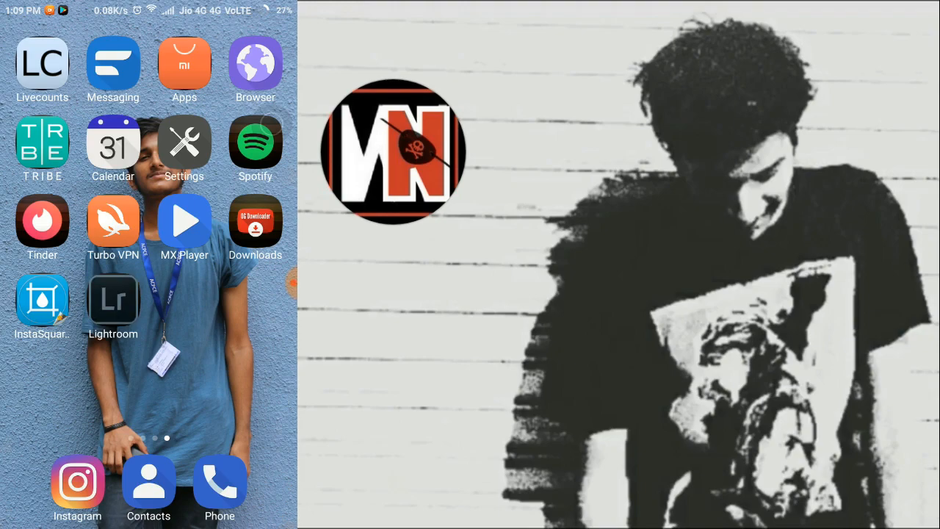
Step: Launch Apk Extractor from the home screen and browse its installed-app list
{"action": "scroll", "scroll_direction": "left", "scroll_amount": 3}
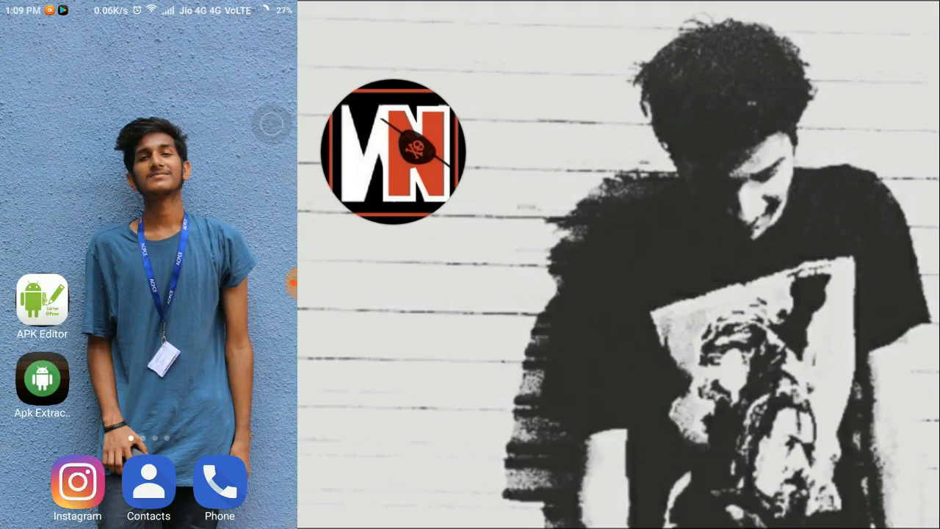
{"action": "left_click", "coordinate": [41, 379]}
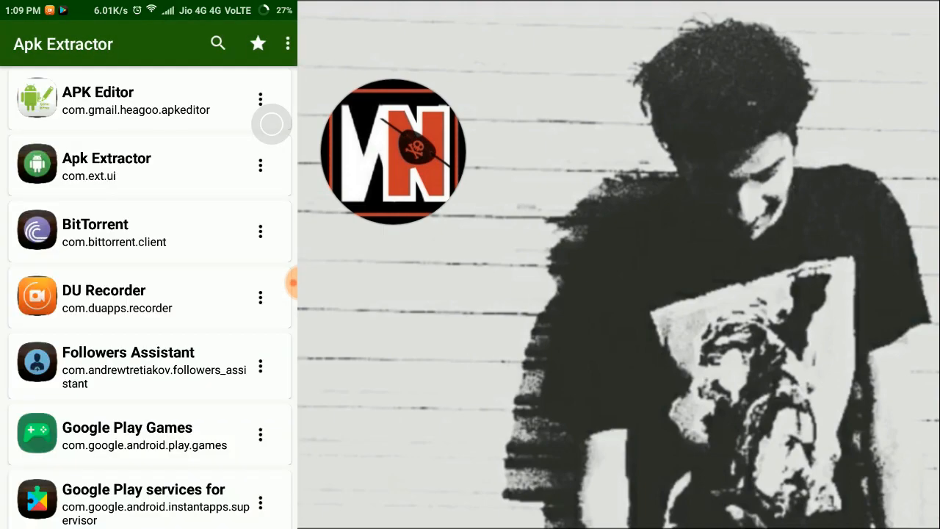
{"action": "scroll", "scroll_direction": "down", "scroll_amount": 3}
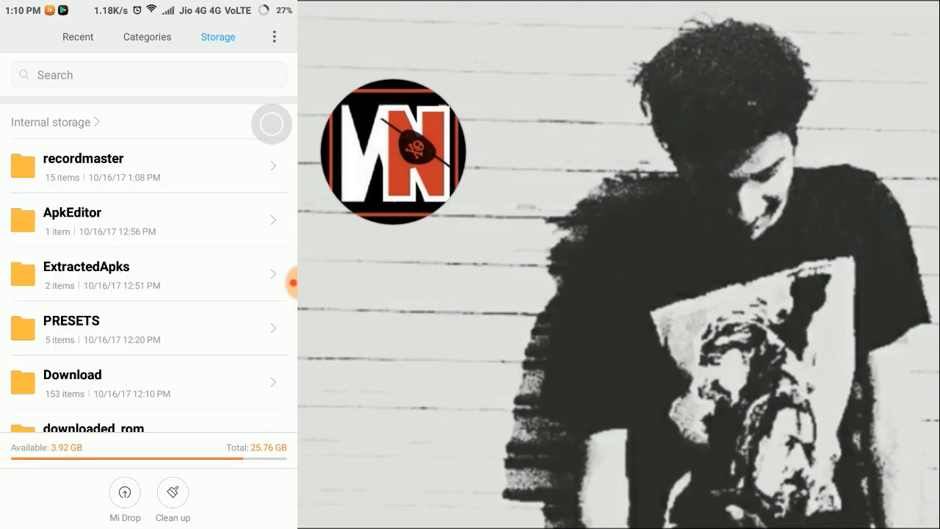
Step: Check the ExtractedApks folder in Mi File Manager, then launch APK Editor
{"action": "left_click", "coordinate": [85, 276]}
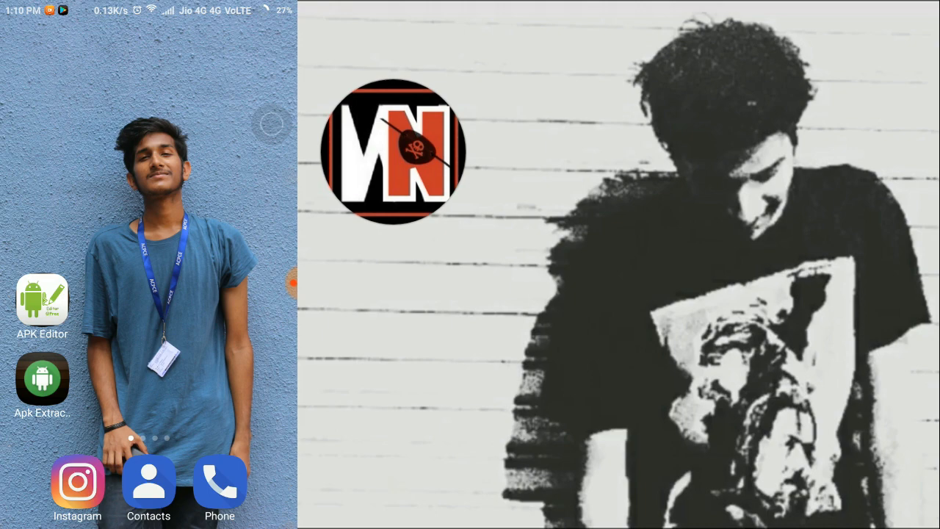
{"action": "left_click", "coordinate": [41, 300]}
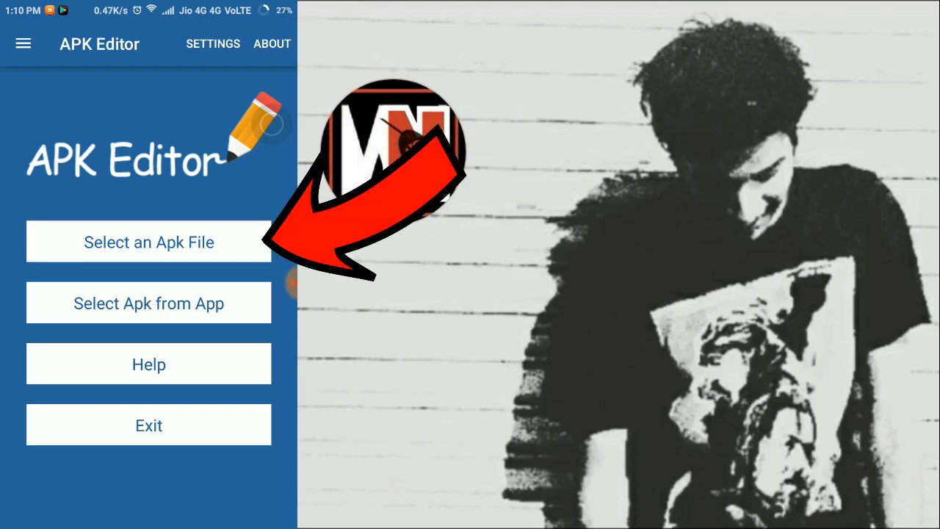
Step: Load Lightroom_com.adobe.lrmobile.apk from ExtractedApks in Full Edit mode and show its file tree
{"action": "left_click", "coordinate": [148, 241]}
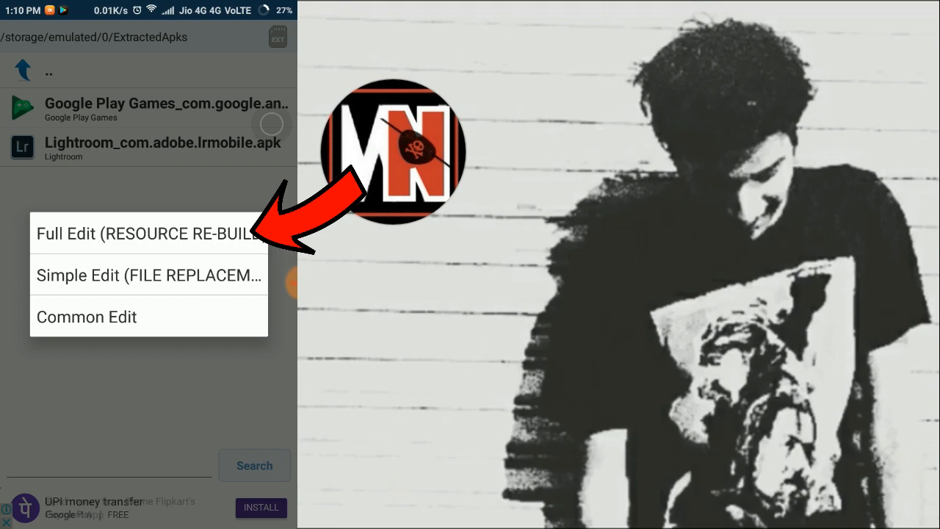
{"action": "left_click", "coordinate": [144, 232]}
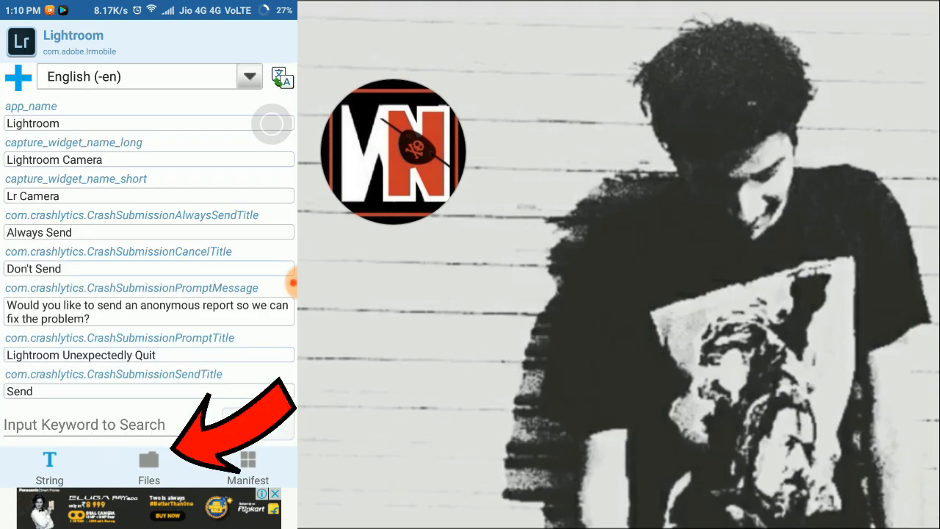
{"action": "left_click", "coordinate": [149, 467]}
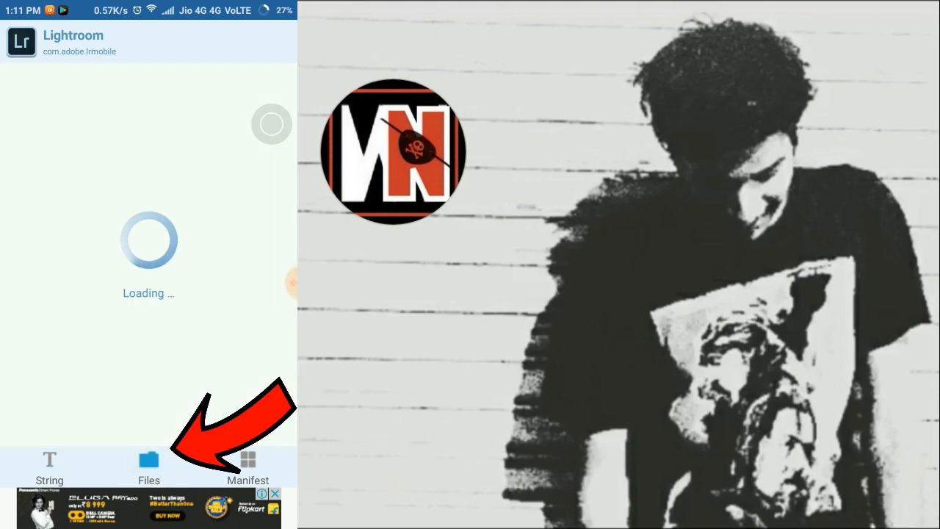
{"action": "left_click", "coordinate": [148, 469]}
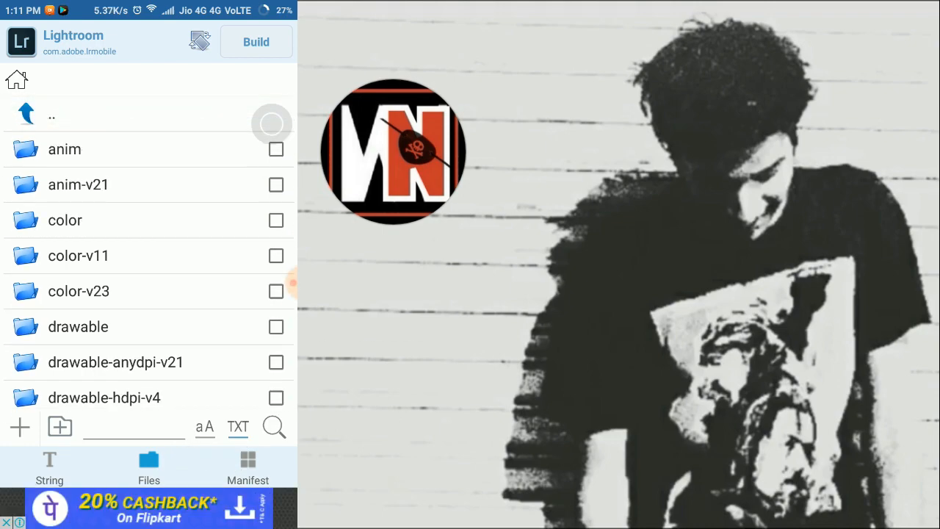
Step: Navigate to assets/resource/presets and enter the 01 CREATIVE folder
{"action": "left_click", "coordinate": [52, 115]}
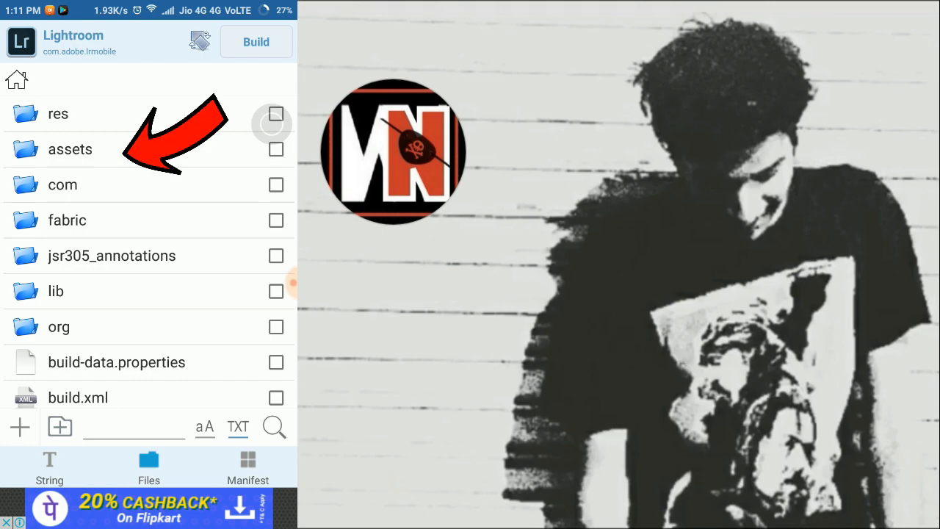
{"action": "left_click", "coordinate": [70, 150]}
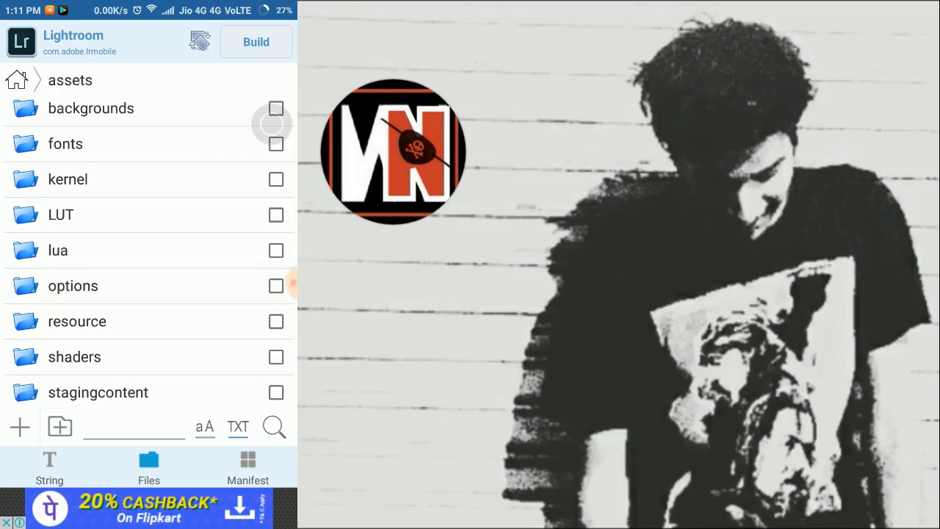
{"action": "left_click", "coordinate": [76, 320]}
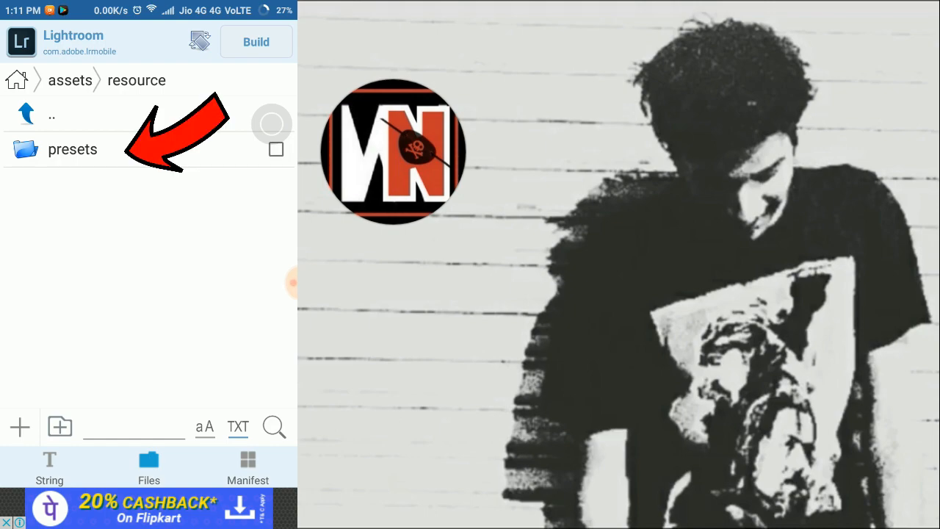
{"action": "left_click", "coordinate": [72, 150]}
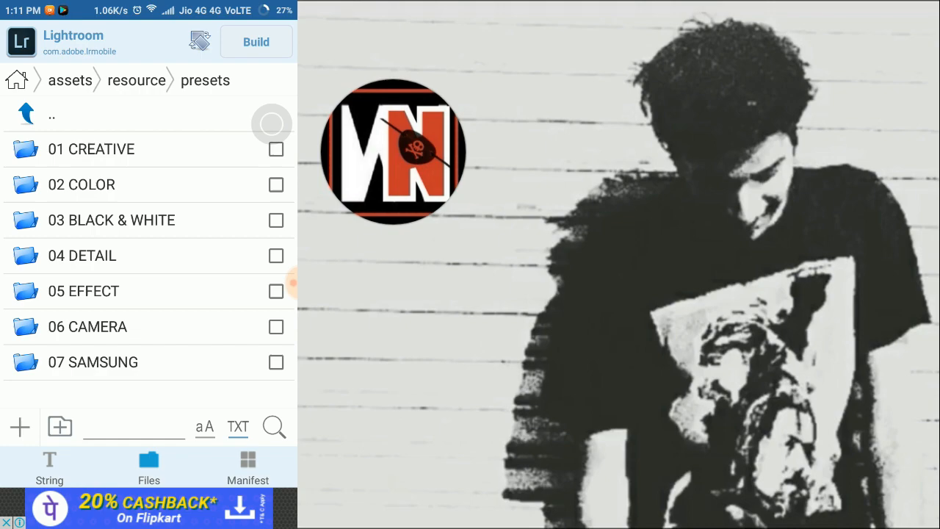
{"action": "left_click", "coordinate": [91, 150]}
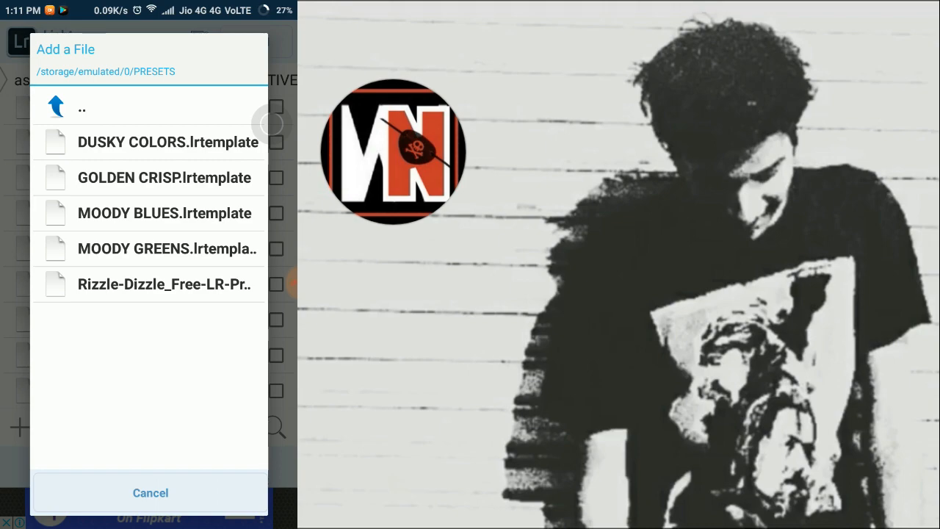
Step: Add the Moody Greens, Moody Blues, Golden Crisp and Dusky Colors .lrtemplate files from PRESETS into 01 CREATIVE
{"action": "left_click", "coordinate": [81, 107]}
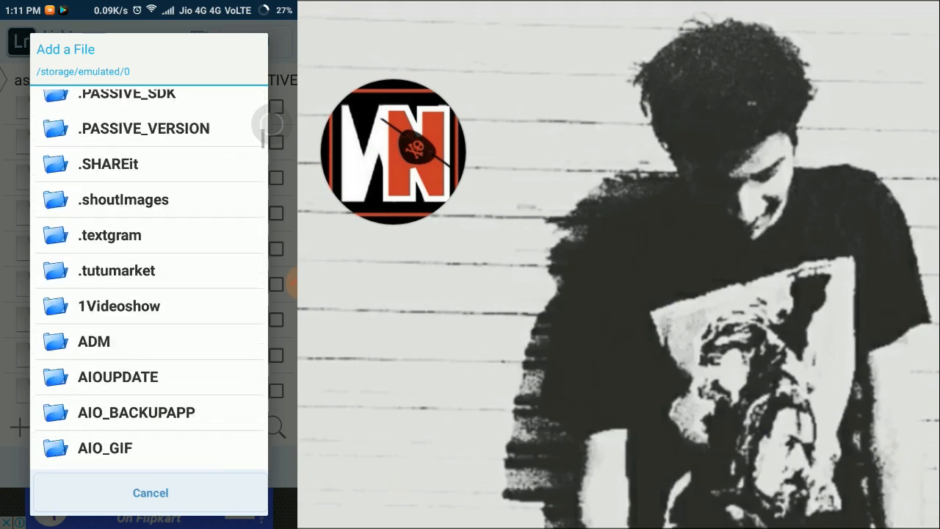
{"action": "scroll", "scroll_direction": "down", "scroll_amount": 3}
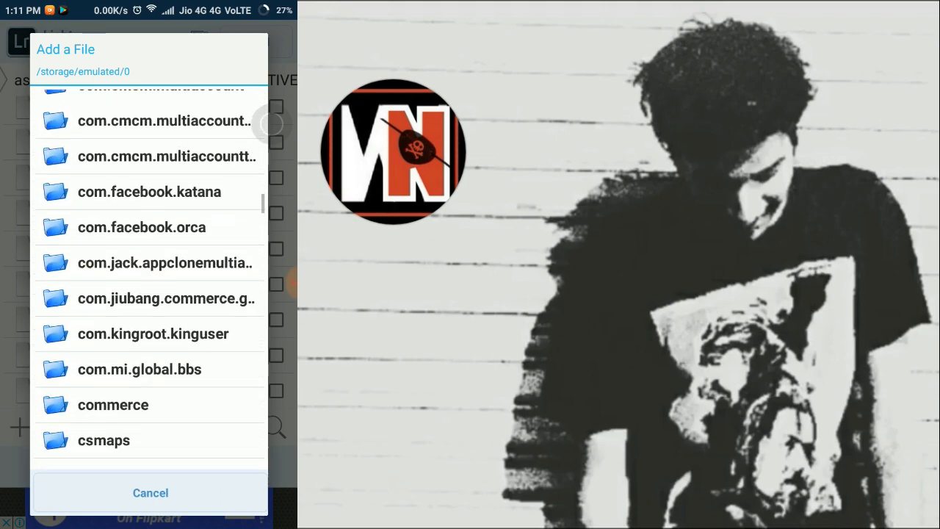
{"action": "scroll", "scroll_direction": "down", "scroll_amount": 3}
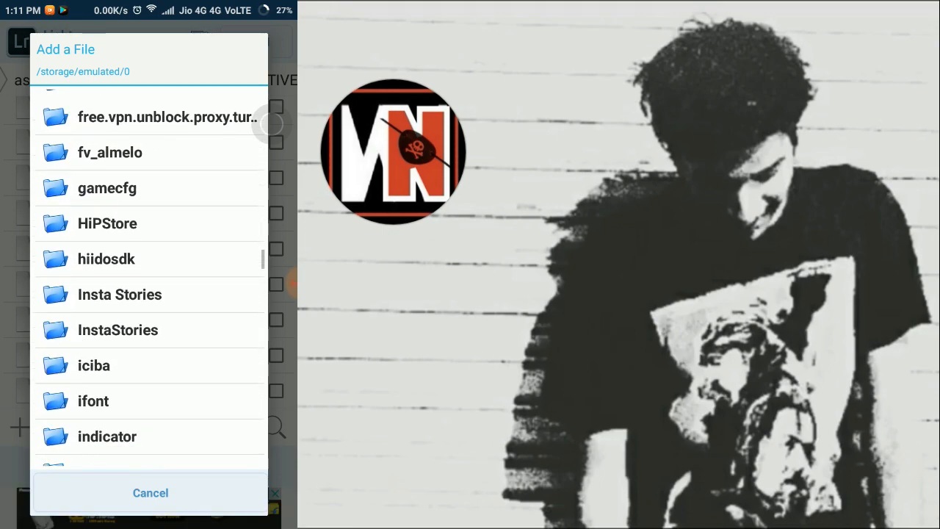
{"action": "scroll", "scroll_direction": "down", "scroll_amount": 3}
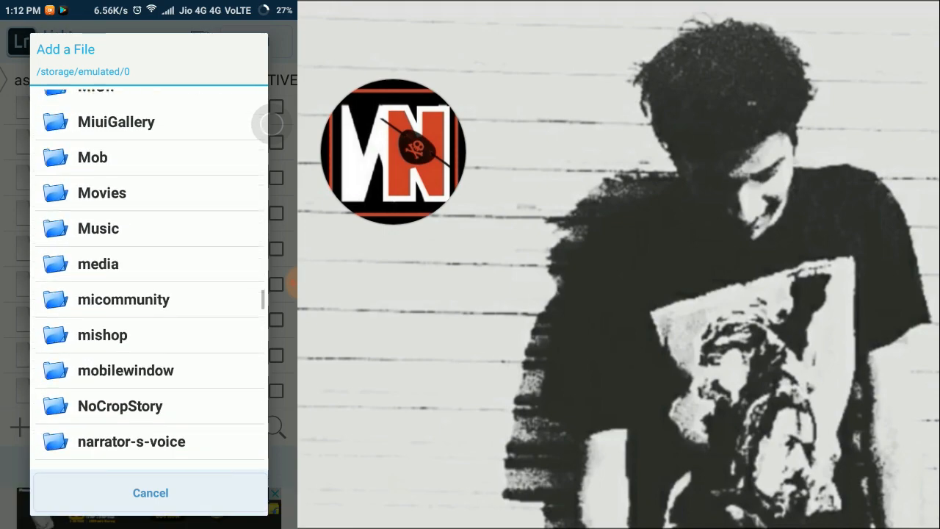
{"action": "scroll", "scroll_direction": "down", "scroll_amount": 3}
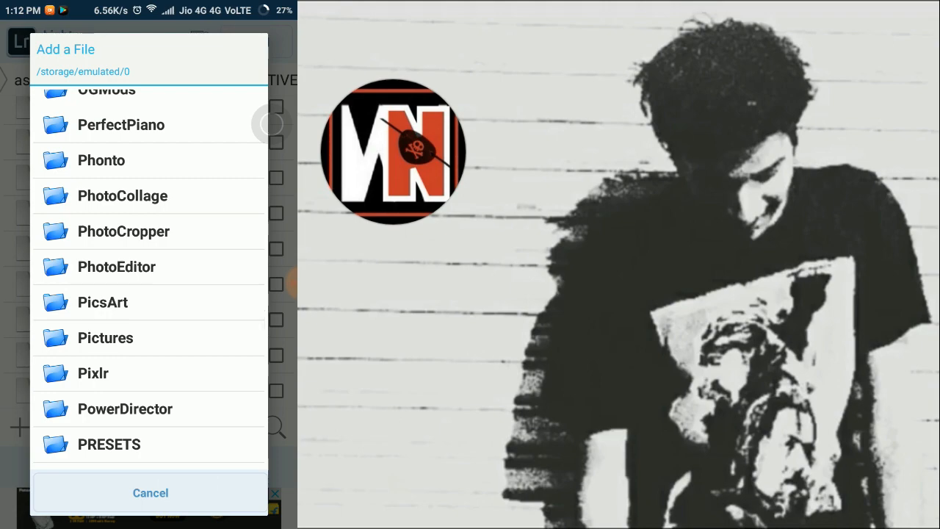
{"action": "left_click", "coordinate": [108, 444]}
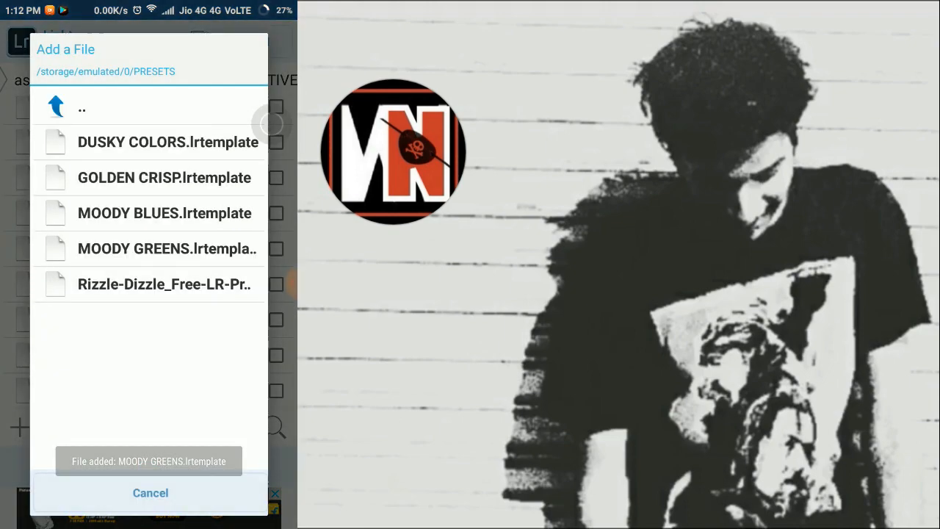
{"action": "left_click", "coordinate": [165, 213]}
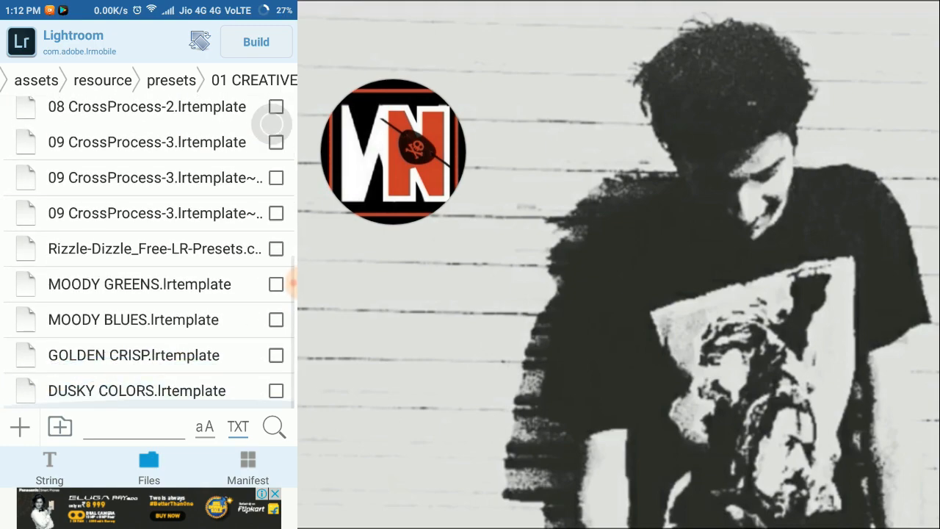
Step: Rebuild and sign the edited Lightroom APK with the added presets
{"action": "left_click", "coordinate": [255, 41]}
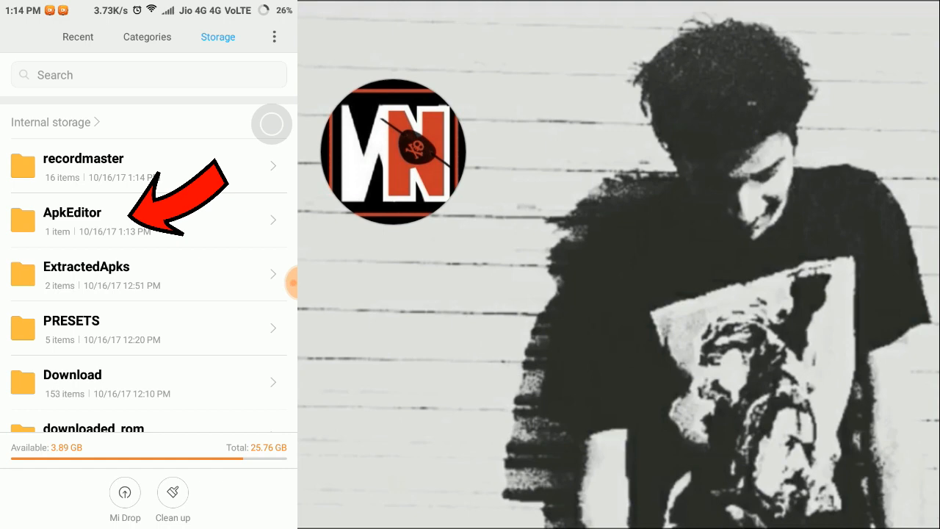
Step: Install gen_signed.apk from the ApkEditor folder and launch the rebuilt Lightroom
{"action": "left_click", "coordinate": [73, 219]}
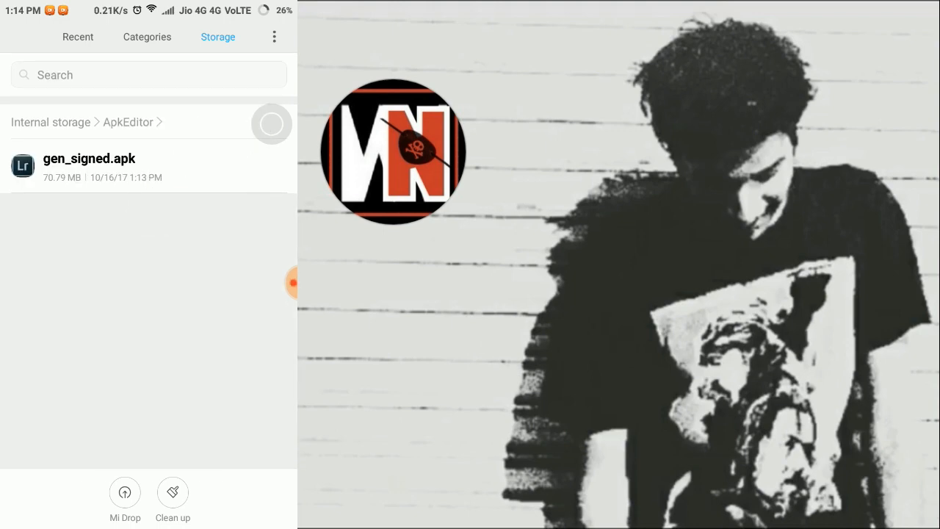
{"action": "left_click", "coordinate": [88, 164]}
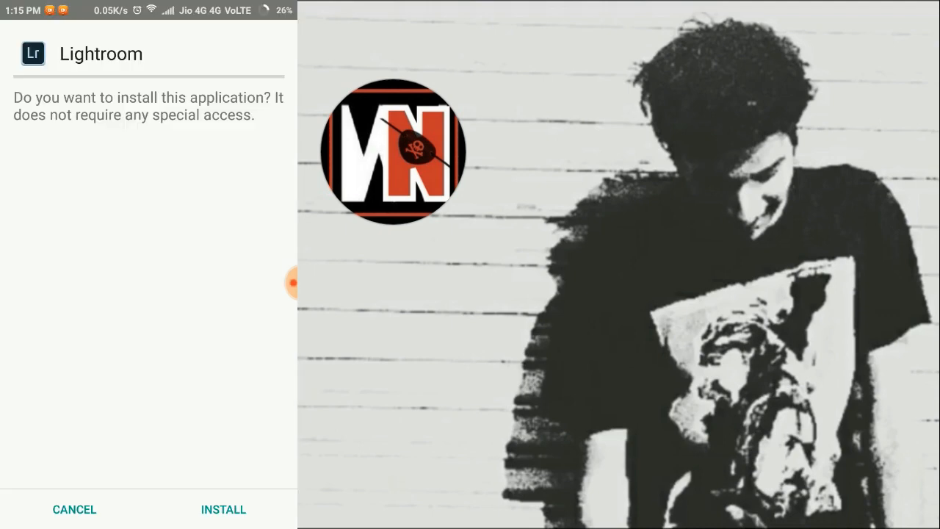
{"action": "left_click", "coordinate": [223, 508]}
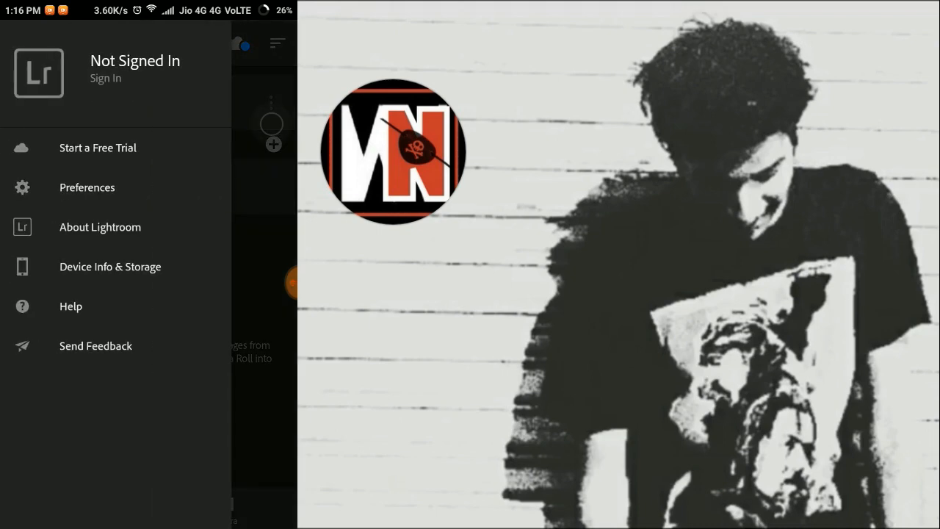
Step: Import the flower photo into Lightroom and open it in the Creative presets
{"action": "left_click", "coordinate": [23, 44]}
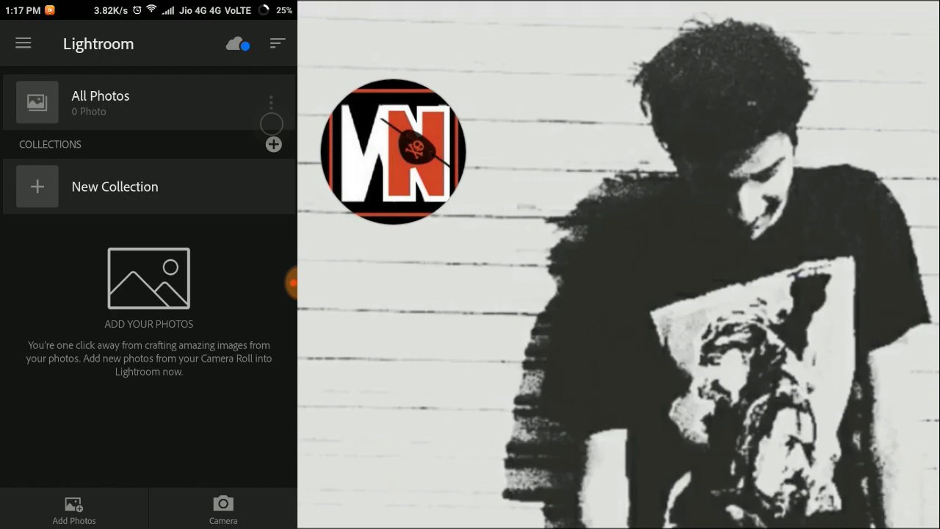
{"action": "left_click", "coordinate": [73, 506]}
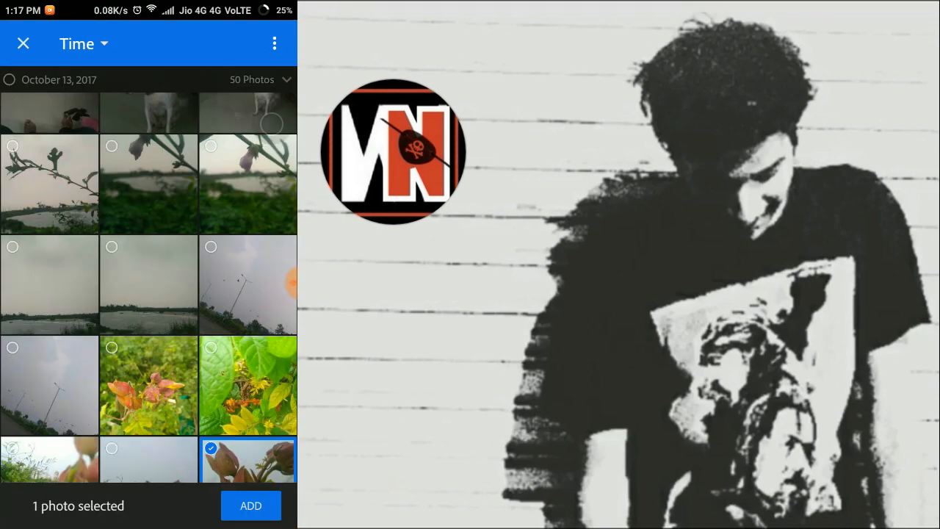
{"action": "left_click", "coordinate": [250, 505]}
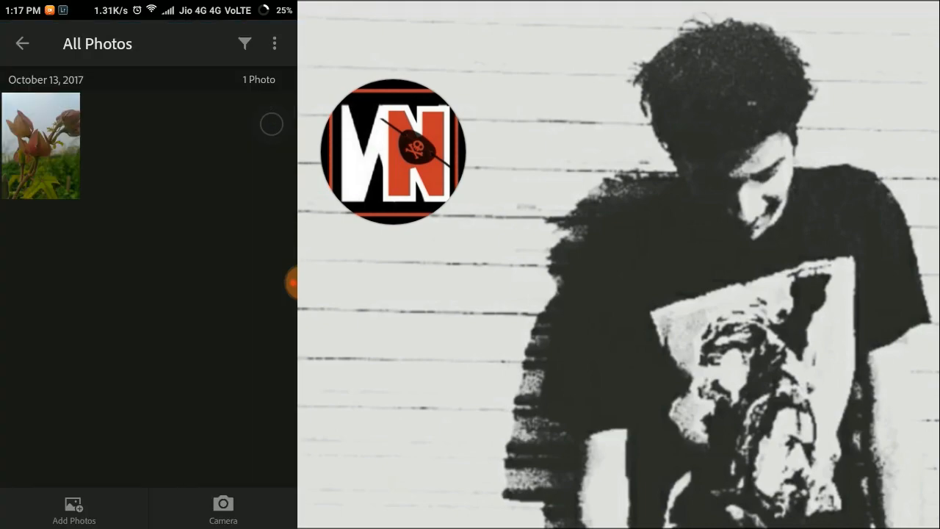
{"action": "left_click", "coordinate": [41, 146]}
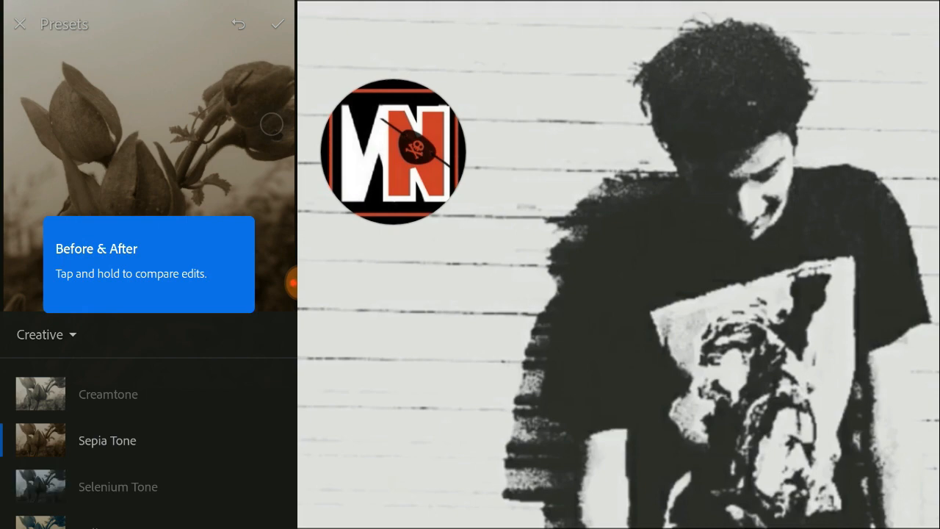
Step: Apply the custom Moody Greens preset from the Creative list to the flower photo
{"action": "scroll", "scroll_direction": "down", "scroll_amount": 3}
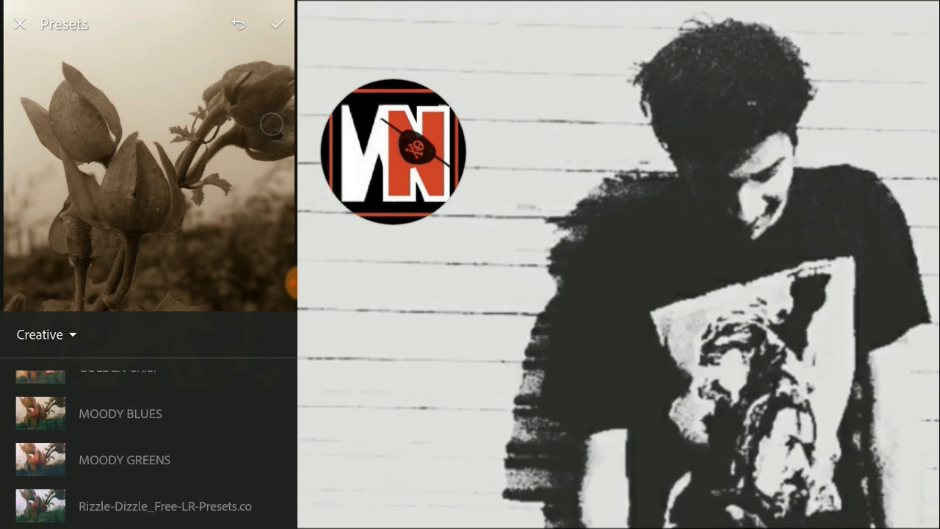
{"action": "left_click", "coordinate": [124, 479]}
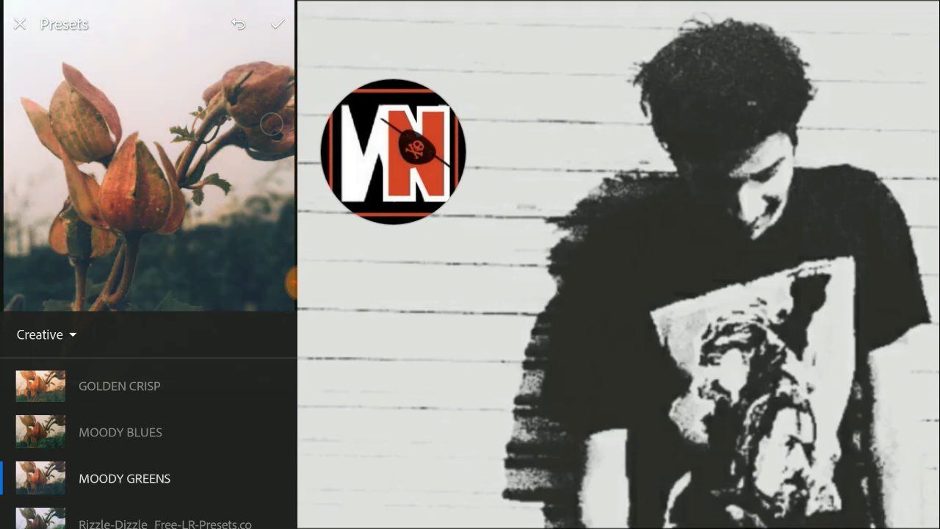